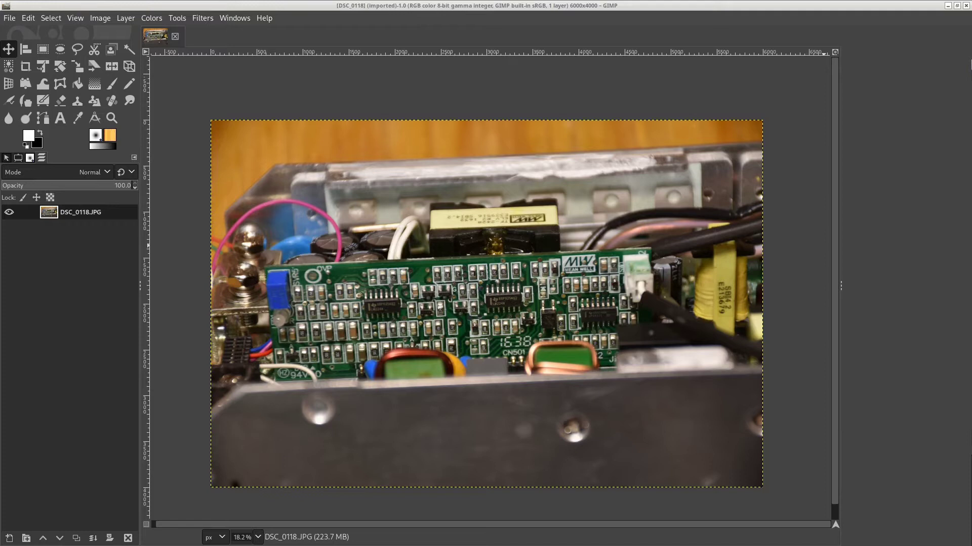
mouse_move(660, 200)
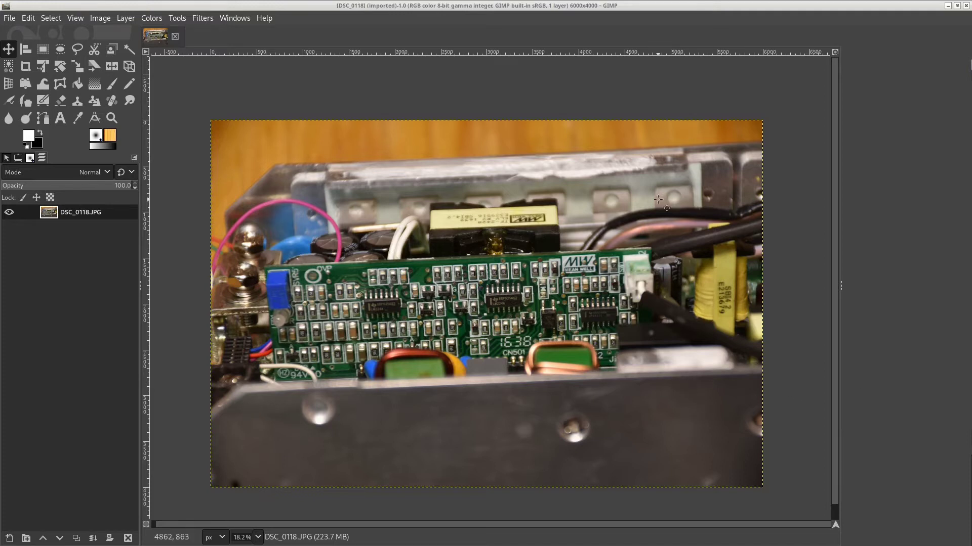
mouse_move(444, 211)
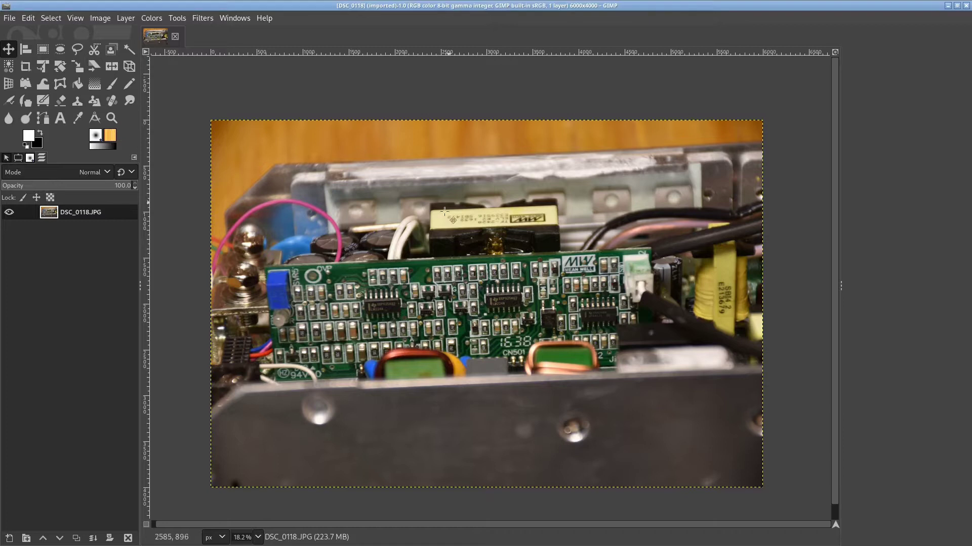
mouse_move(482, 296)
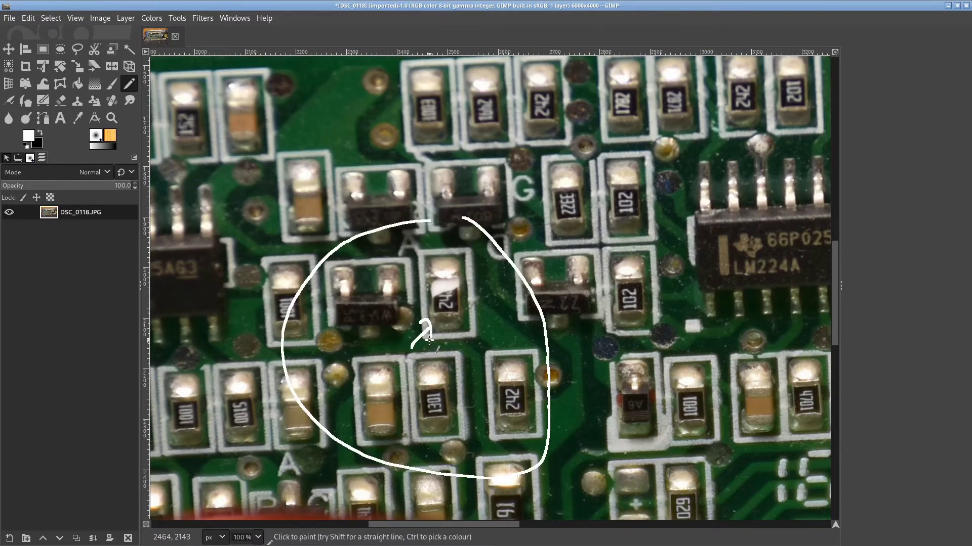
mouse_move(438, 260)
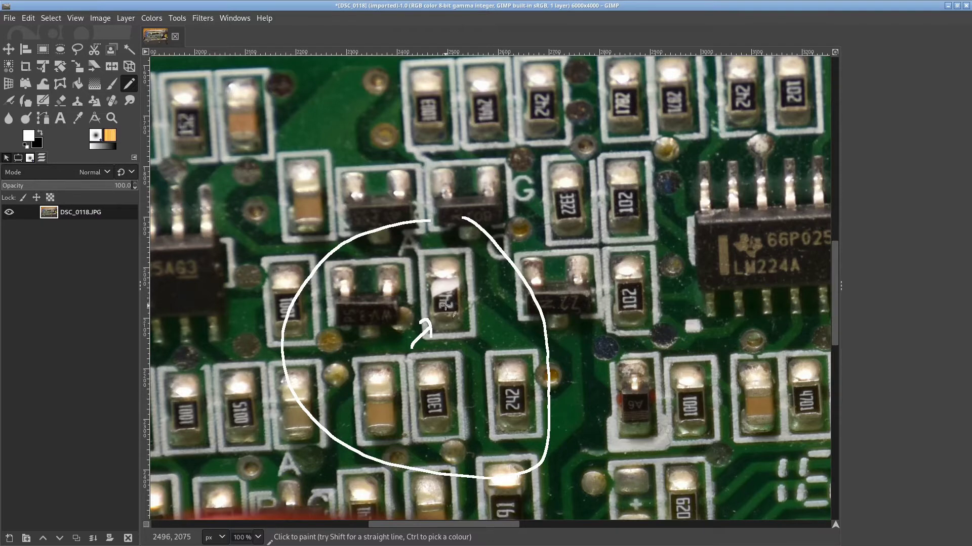
mouse_move(446, 307)
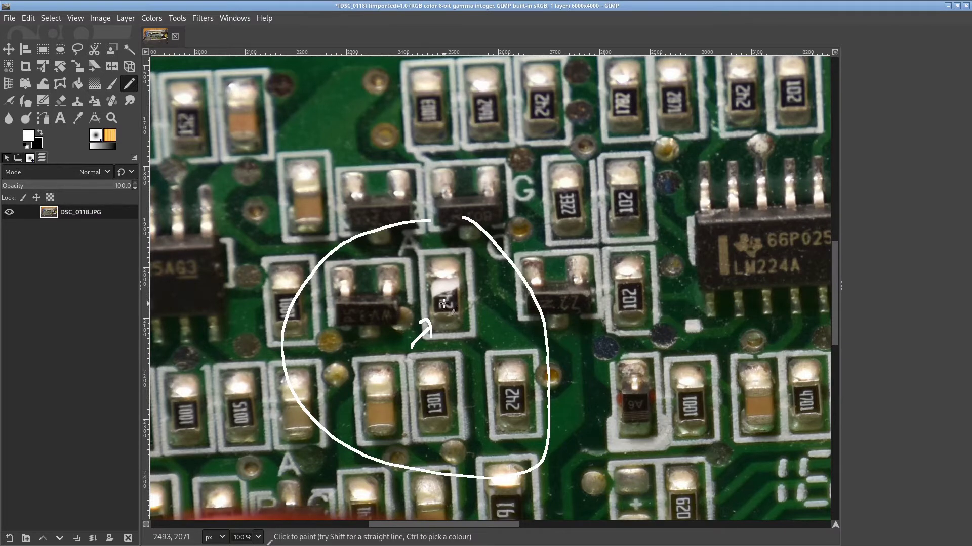
mouse_move(436, 288)
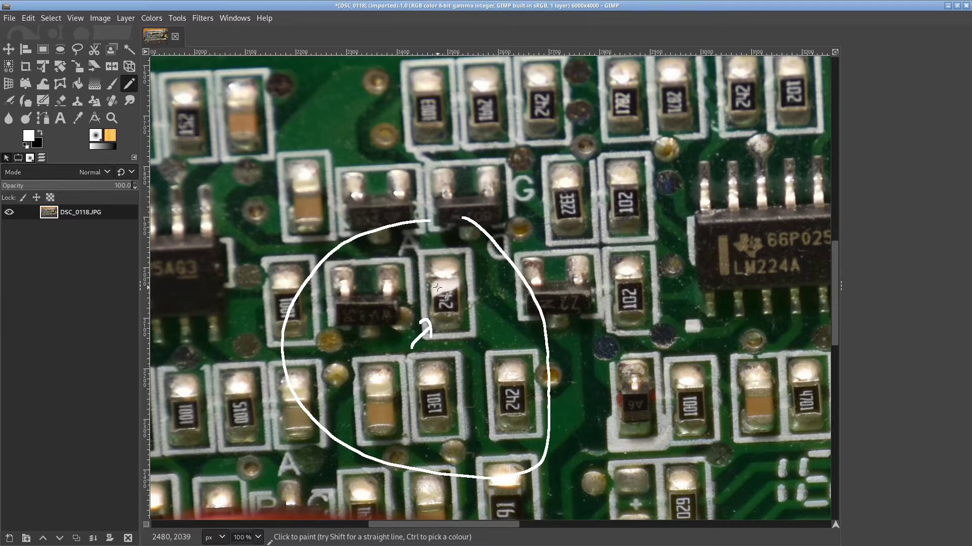
mouse_move(434, 300)
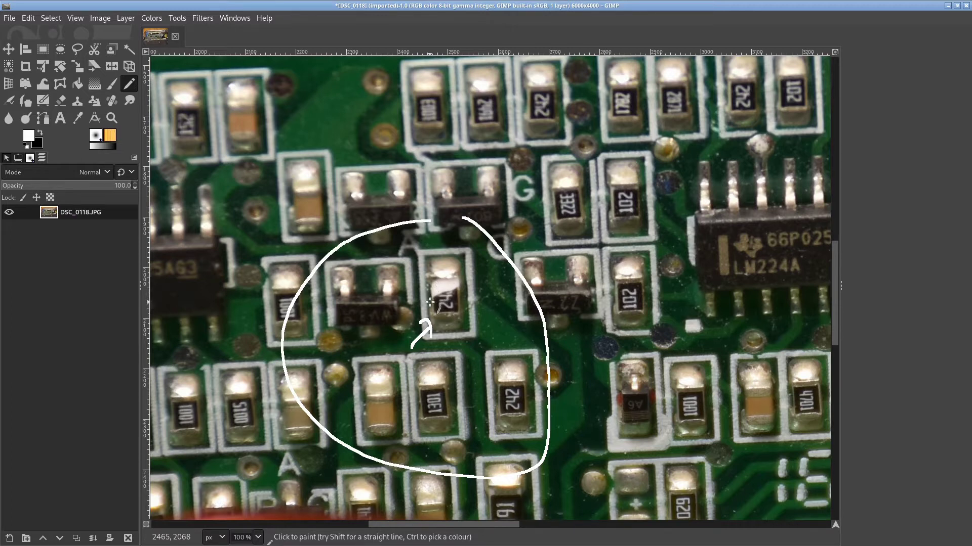
mouse_move(446, 274)
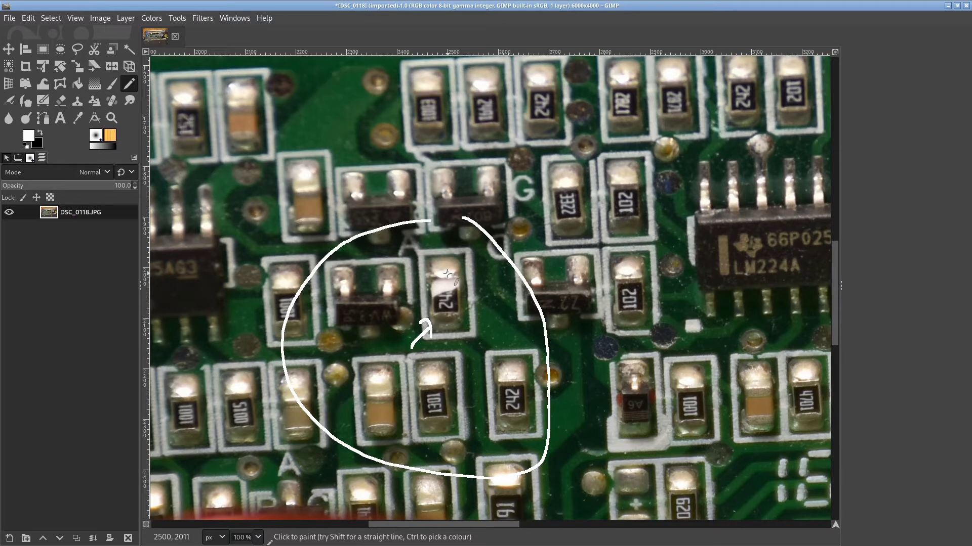
mouse_move(434, 291)
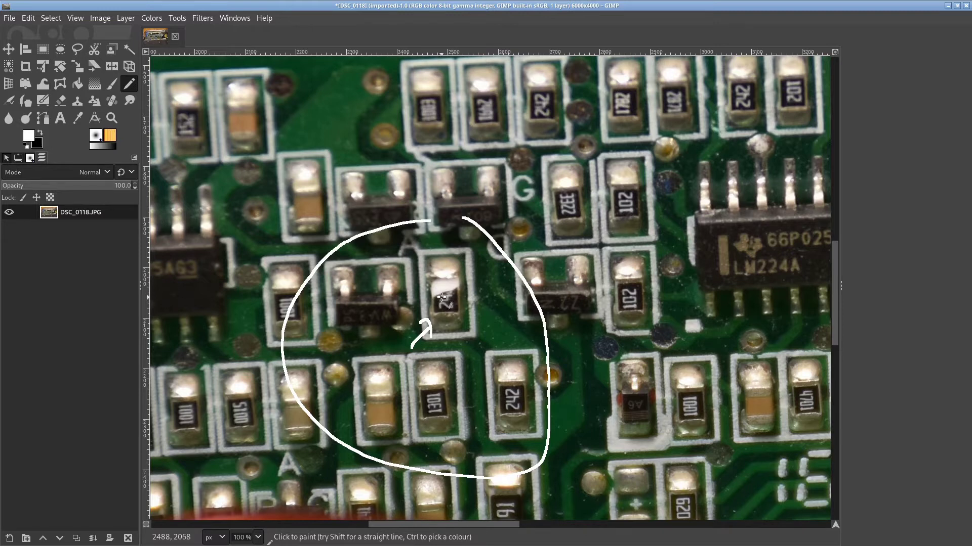
mouse_move(434, 290)
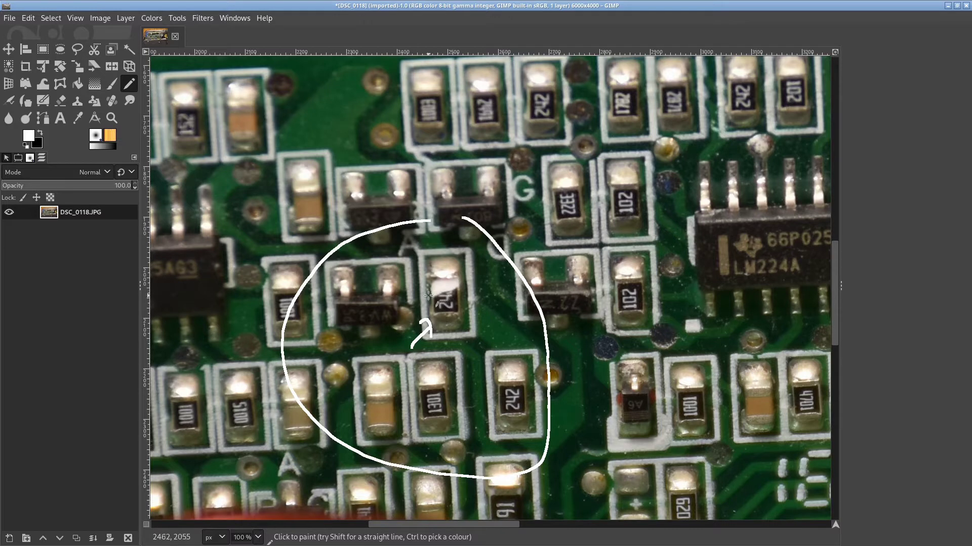
mouse_move(437, 292)
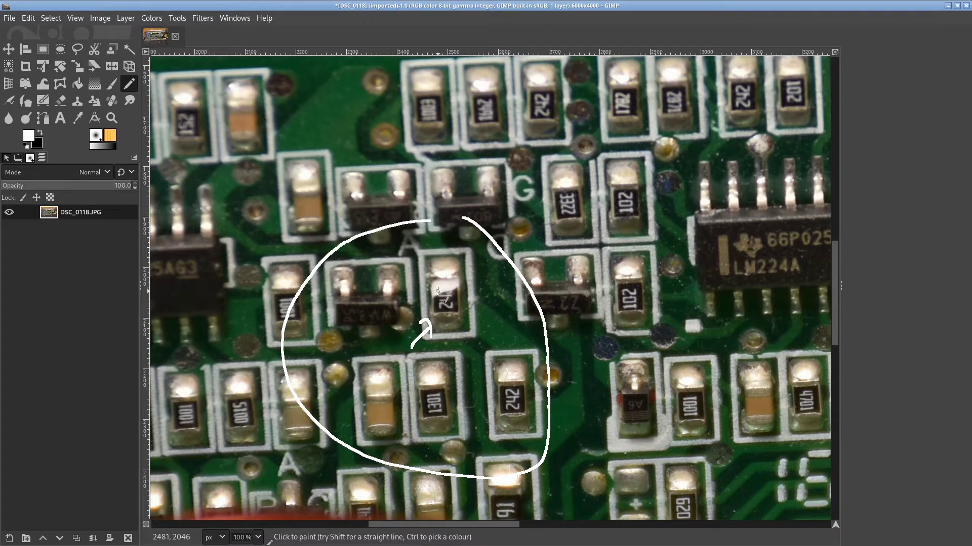
mouse_move(426, 286)
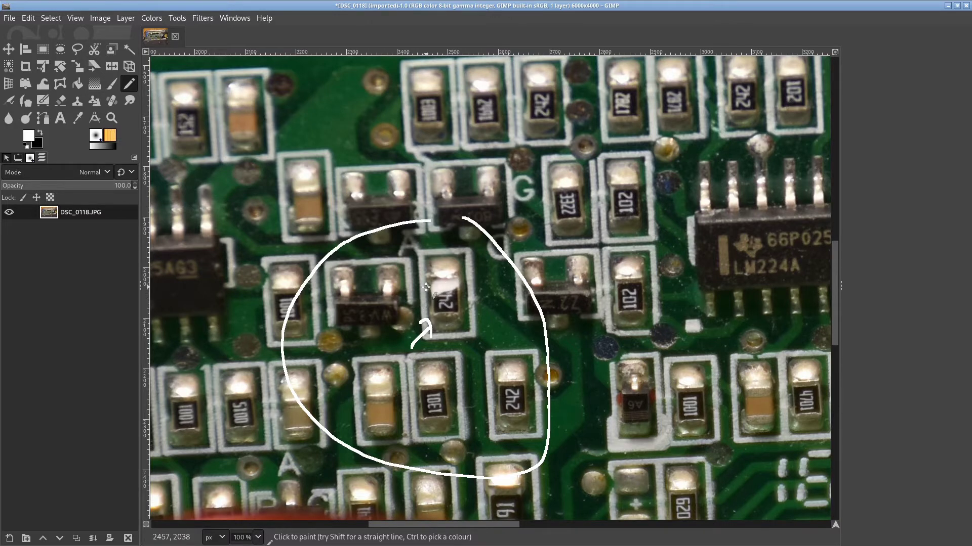
mouse_move(435, 311)
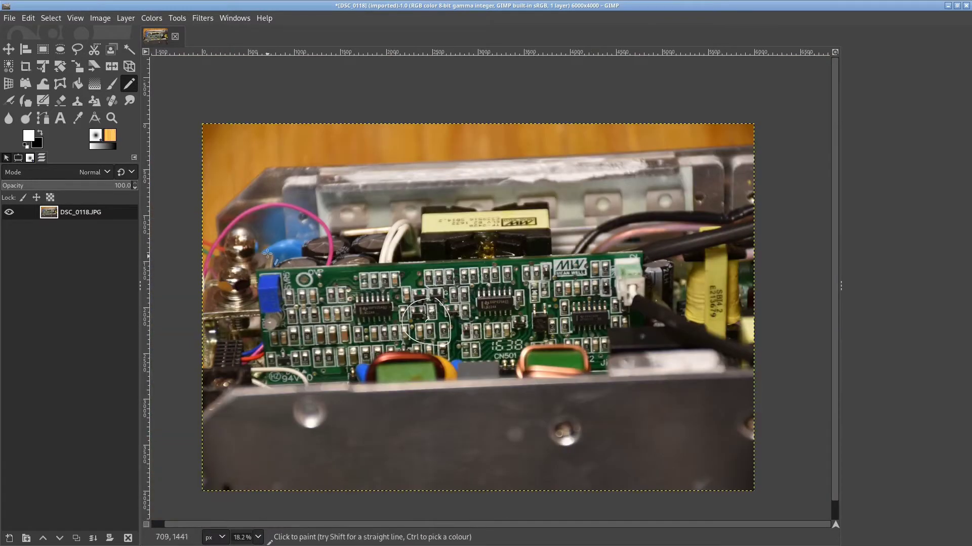
mouse_move(312, 306)
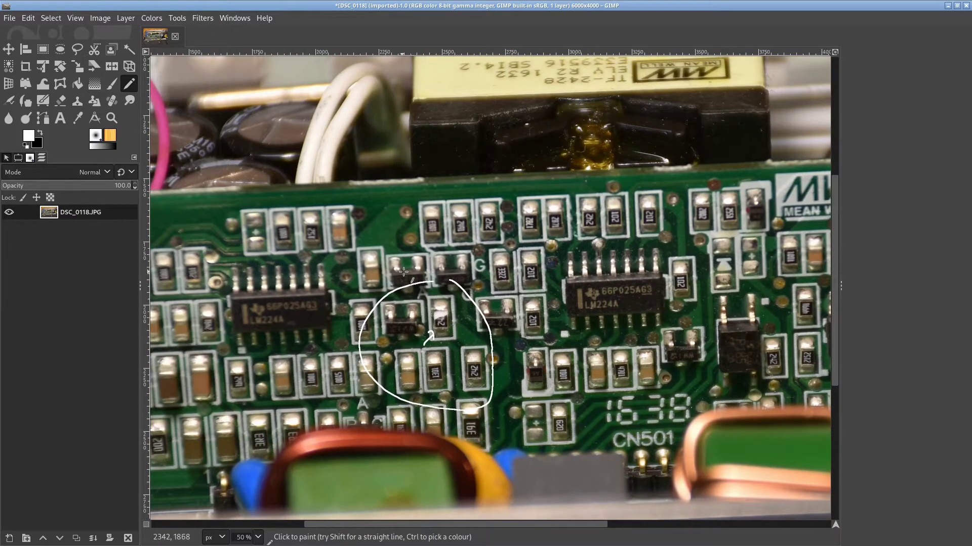
mouse_move(469, 305)
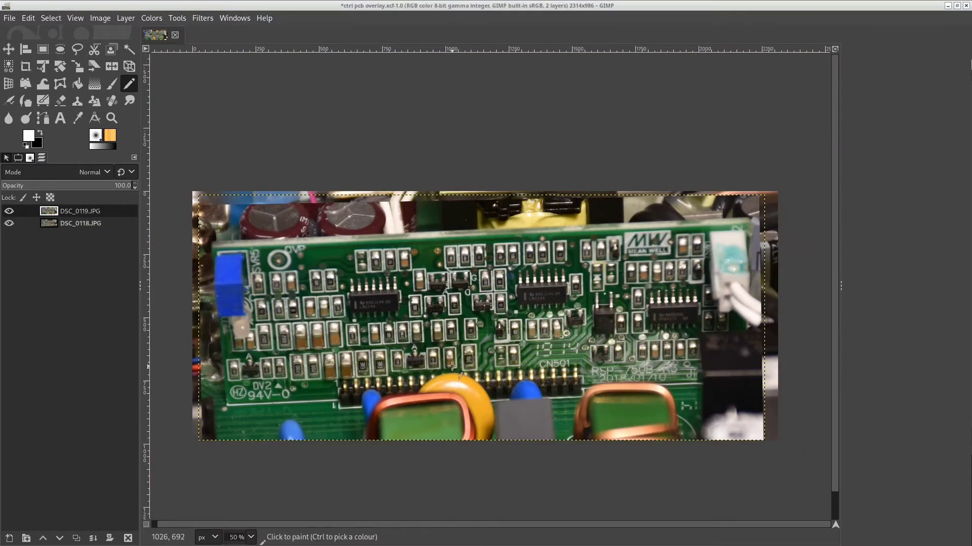
Load DSC_0118.JPG and DSC_0119.JPG as layers into the ctrl pcb overlay image.
left_click(81, 211)
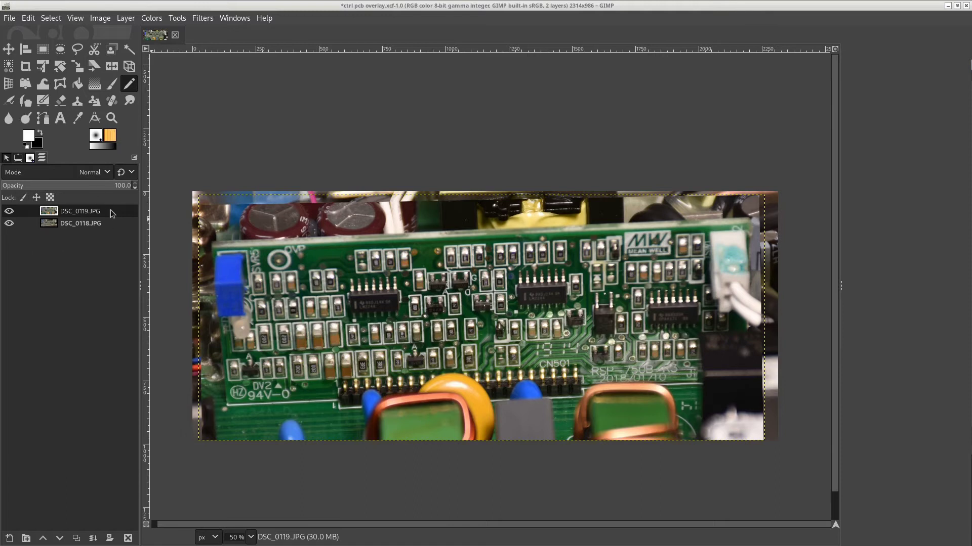
mouse_move(542, 349)
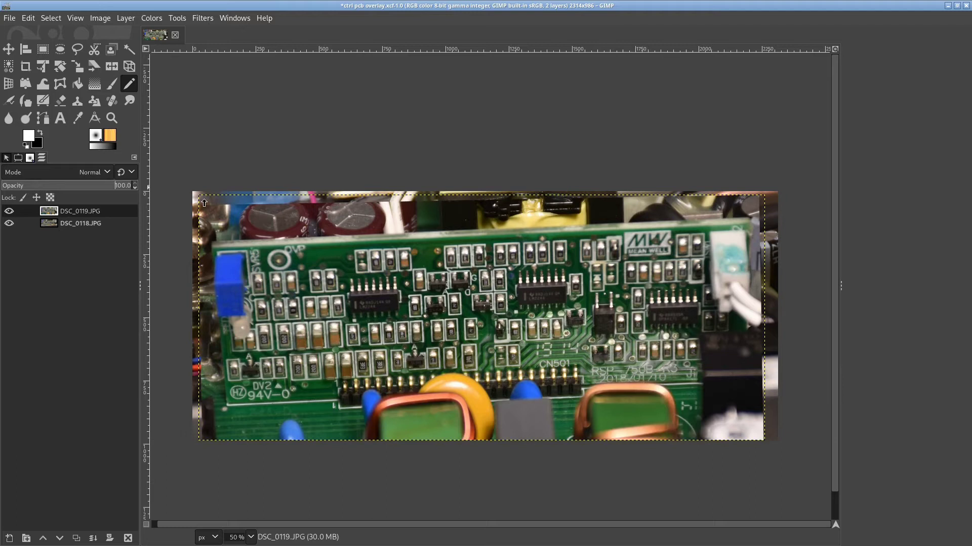
mouse_move(645, 277)
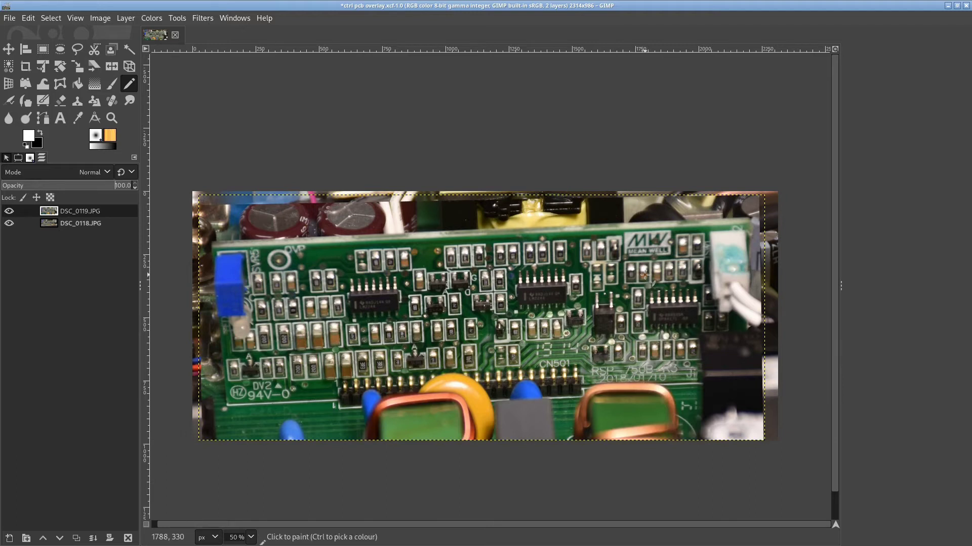
mouse_move(500, 259)
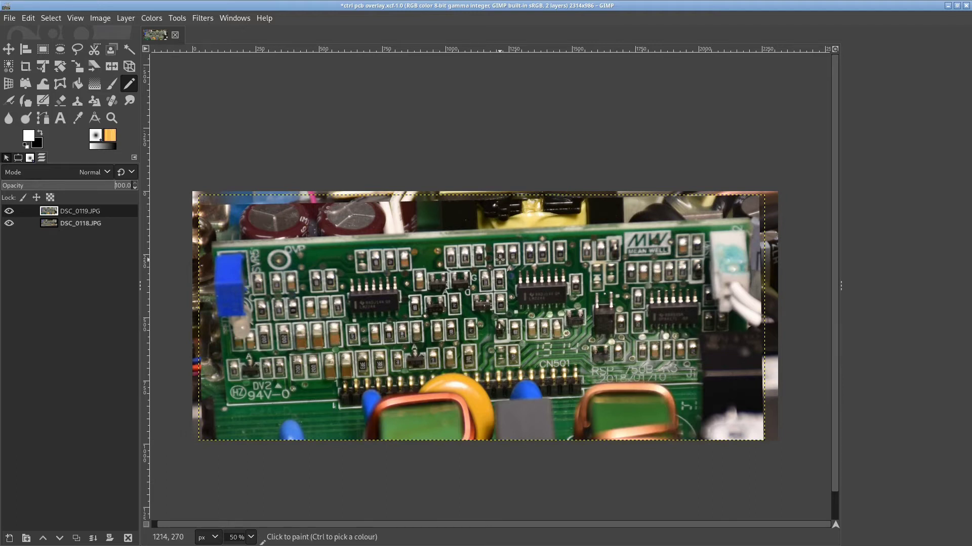
mouse_move(385, 328)
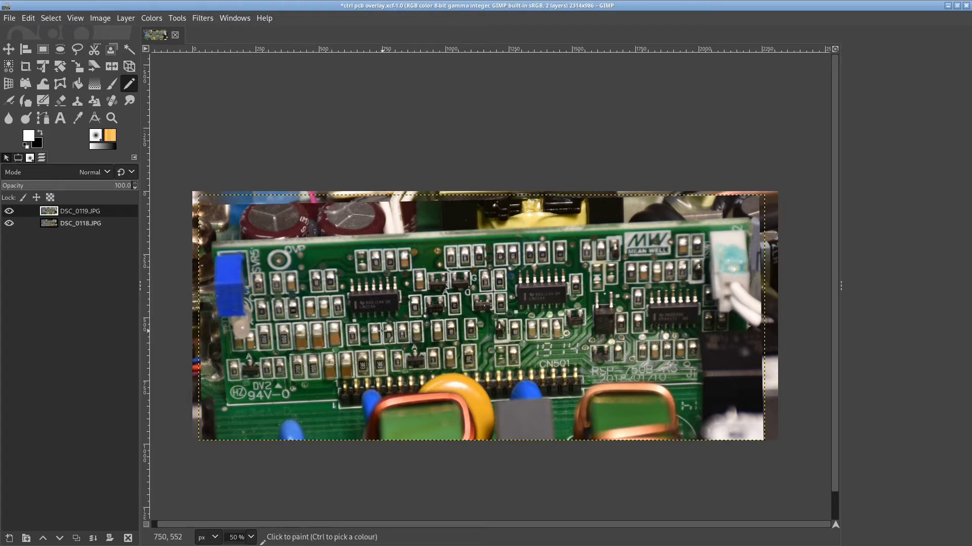
mouse_move(589, 347)
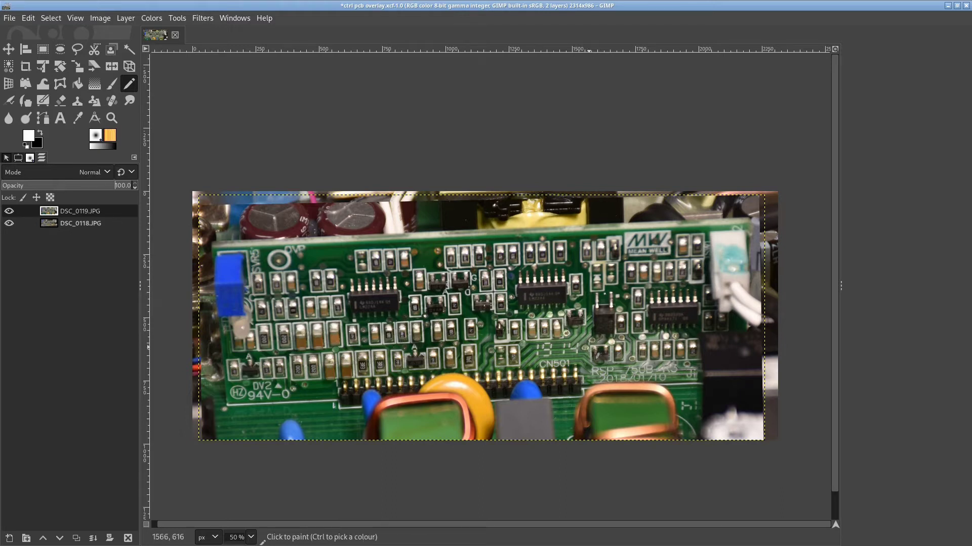
mouse_move(452, 303)
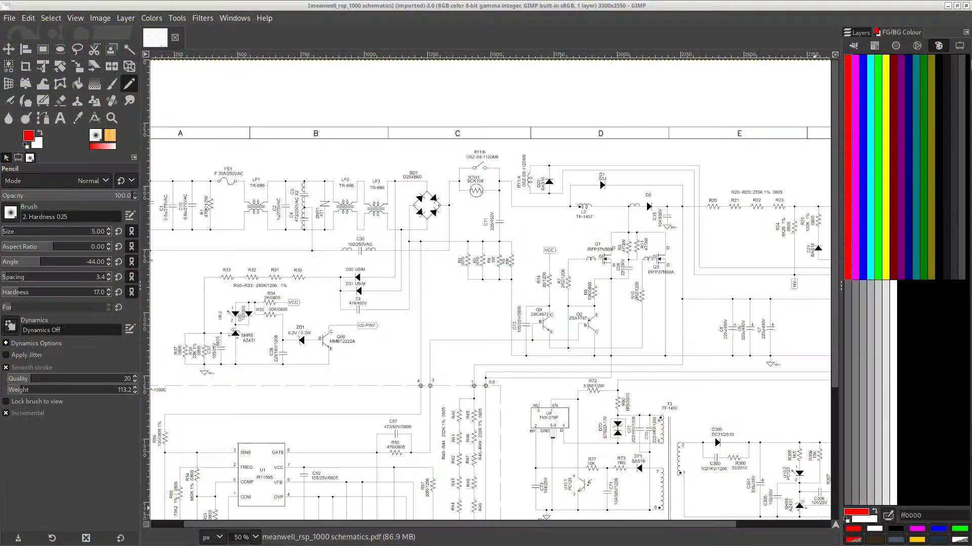
mouse_move(468, 304)
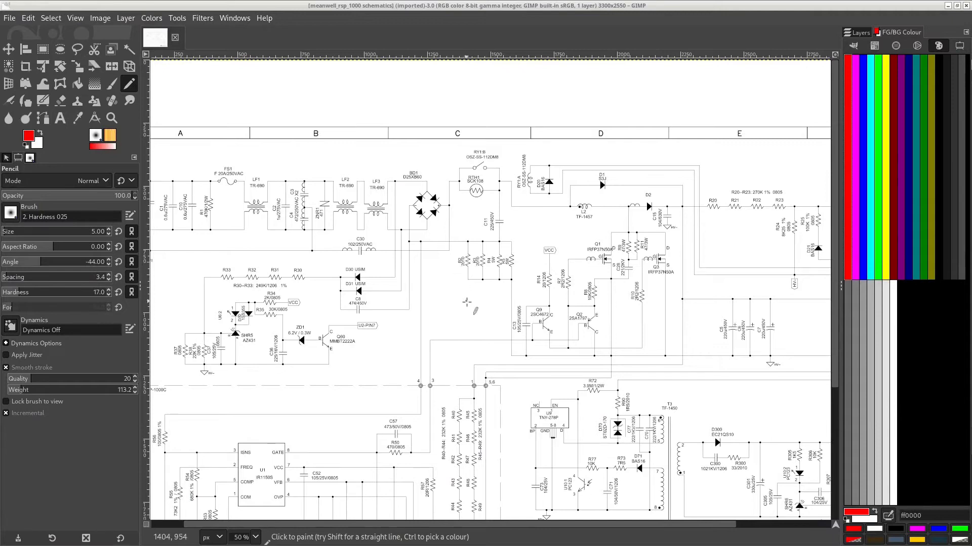
Scroll the schematic to bring the TF-1450 transformer area into view.
scroll("up", 3)
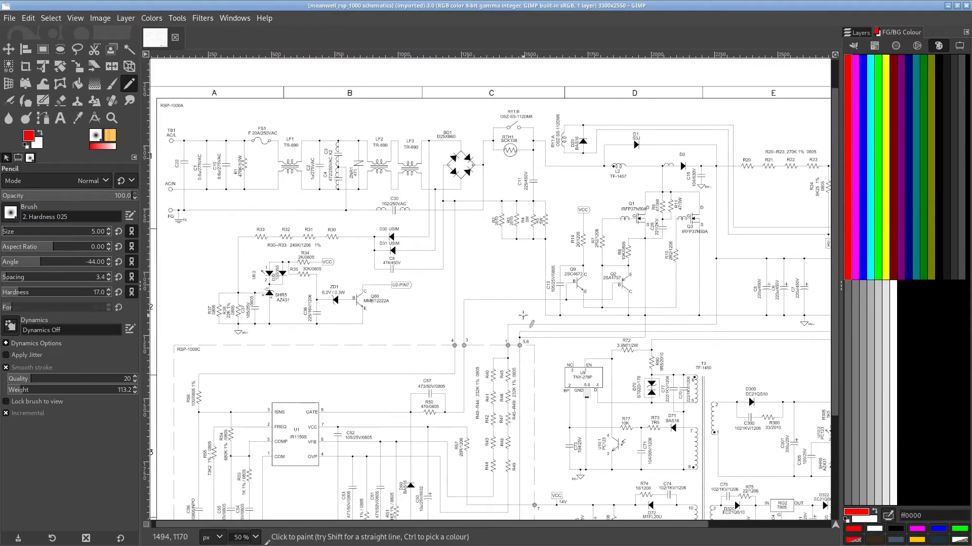
mouse_move(601, 341)
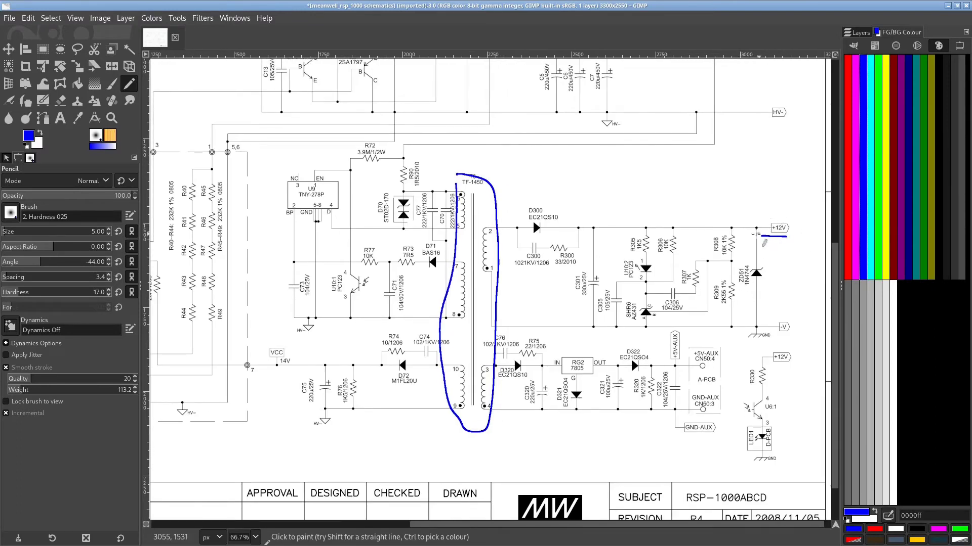
Scroll down the schematic to the RG2 7805 regulator section.
scroll("down", 3)
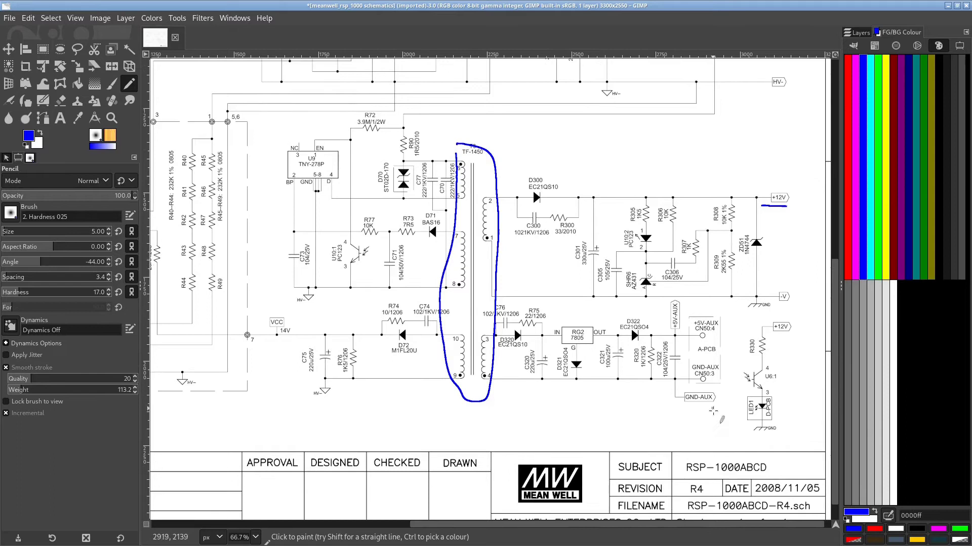
scroll("down", 3)
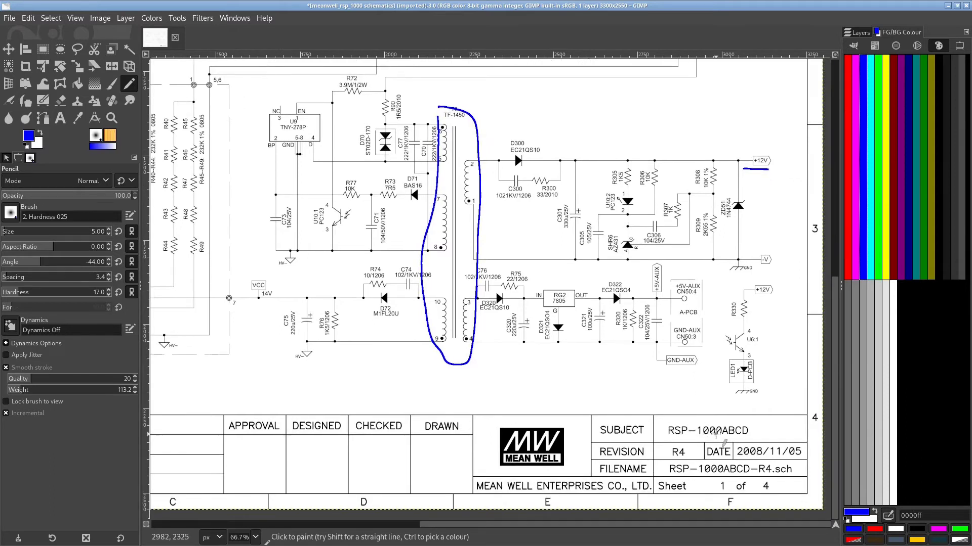
mouse_move(534, 295)
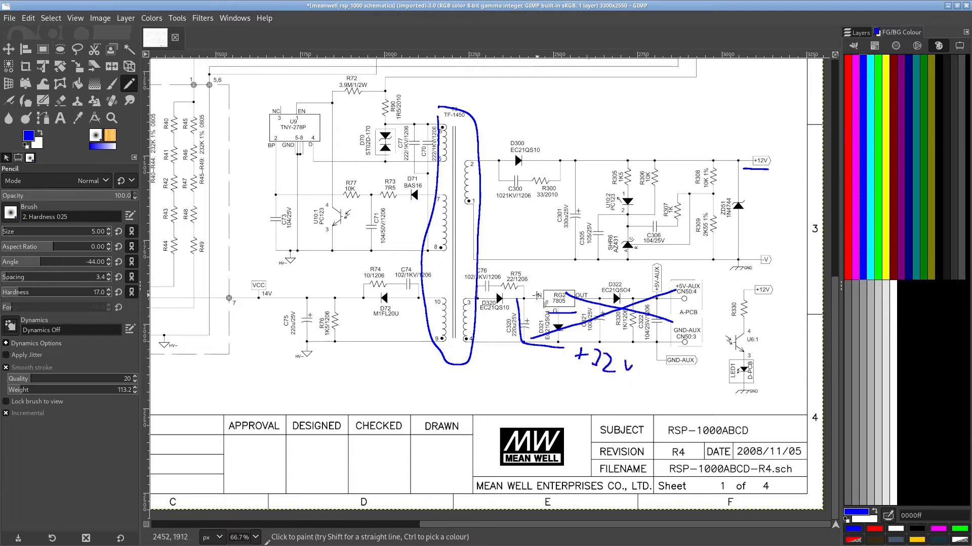
Scroll left to the VCC area around diode D72.
scroll("left", 3)
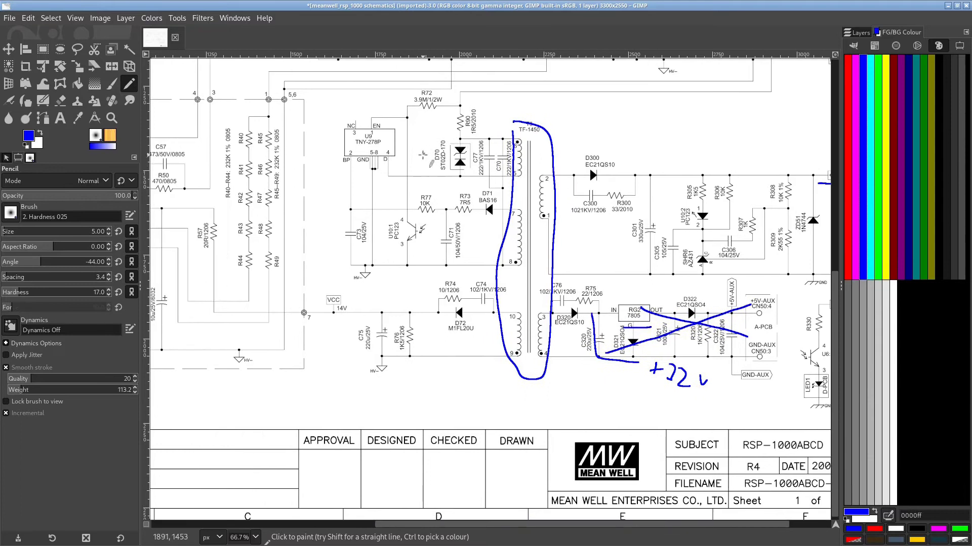
mouse_move(427, 296)
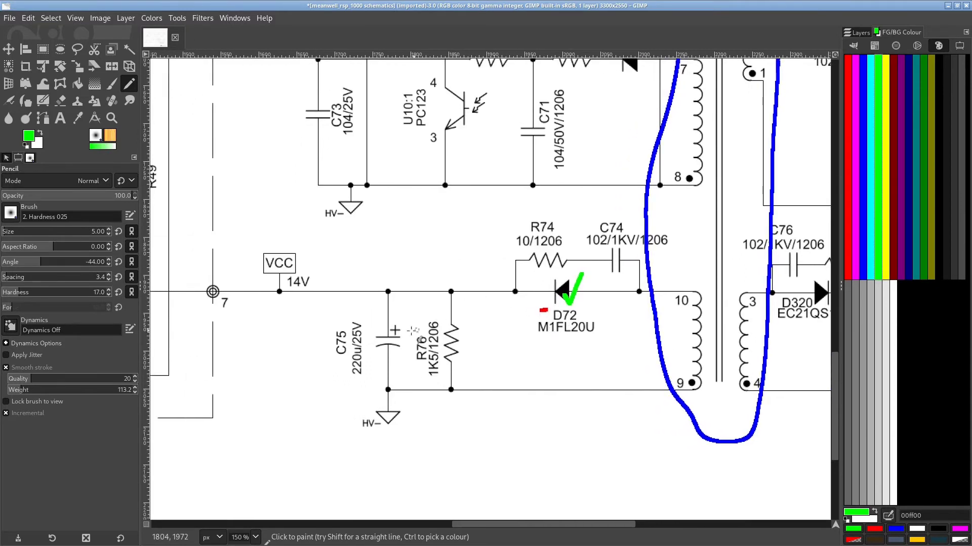
mouse_move(382, 344)
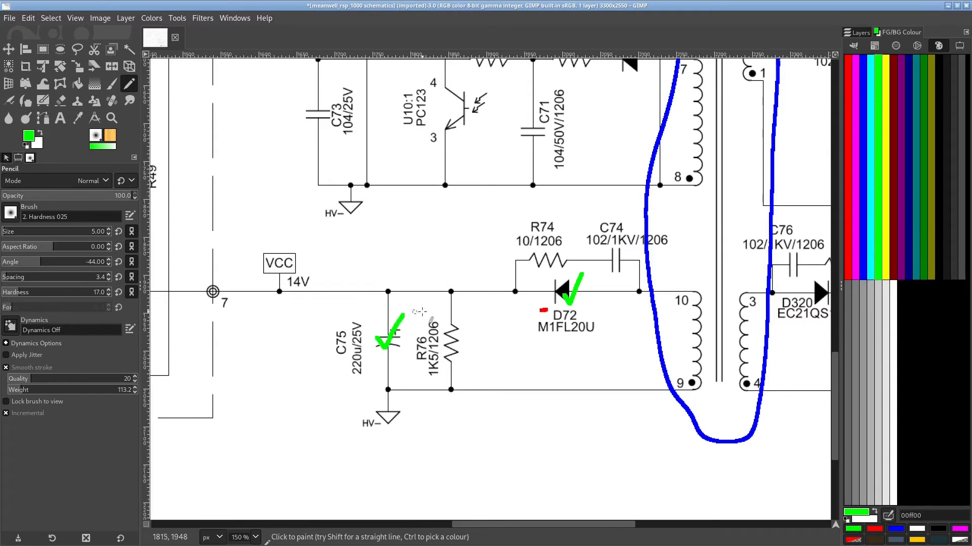
mouse_move(496, 298)
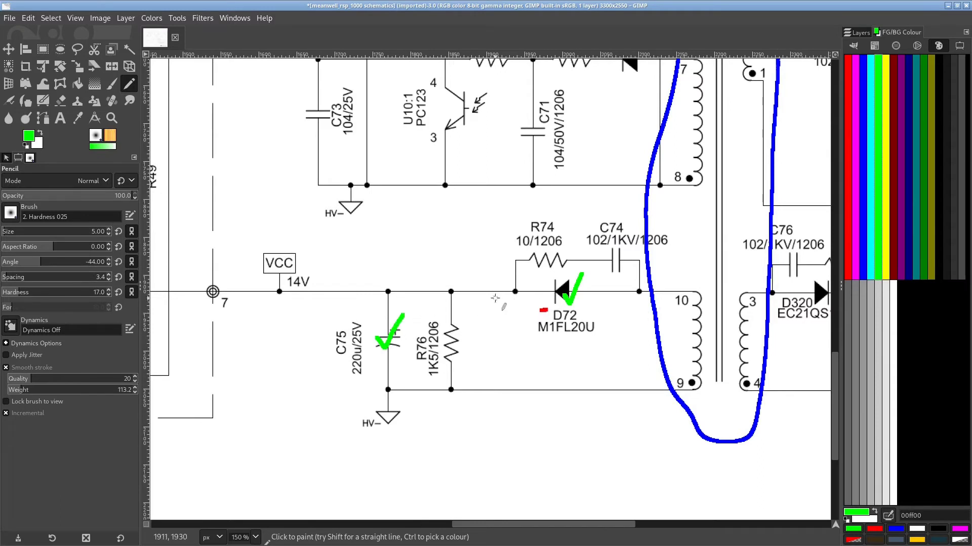
mouse_move(539, 286)
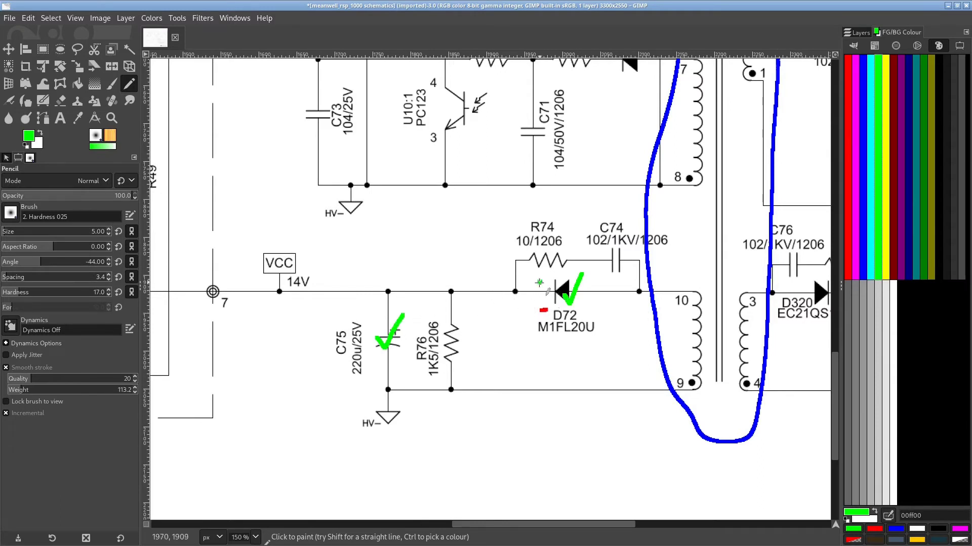
Finish the green X beside D72 and mark the VCC line left of R74.
left_click(531, 292)
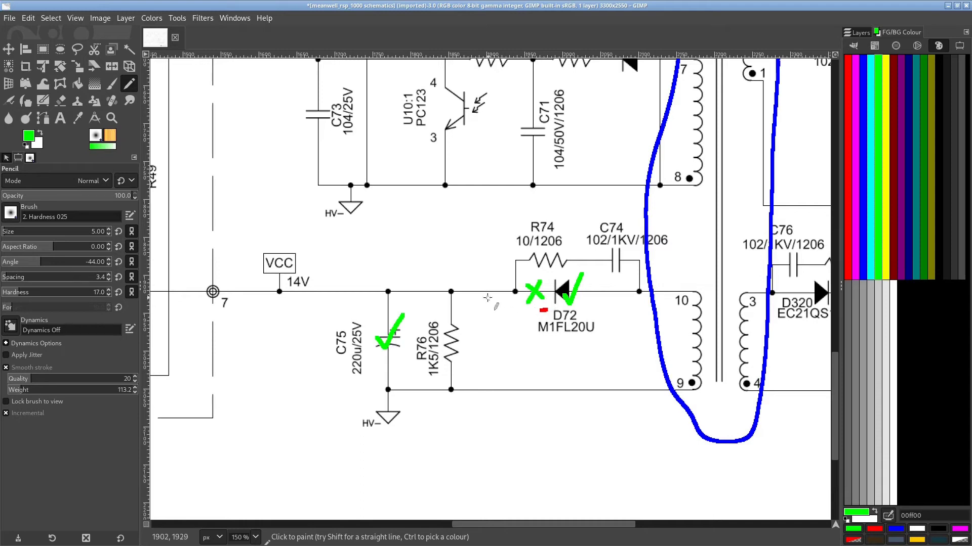
left_click(487, 292)
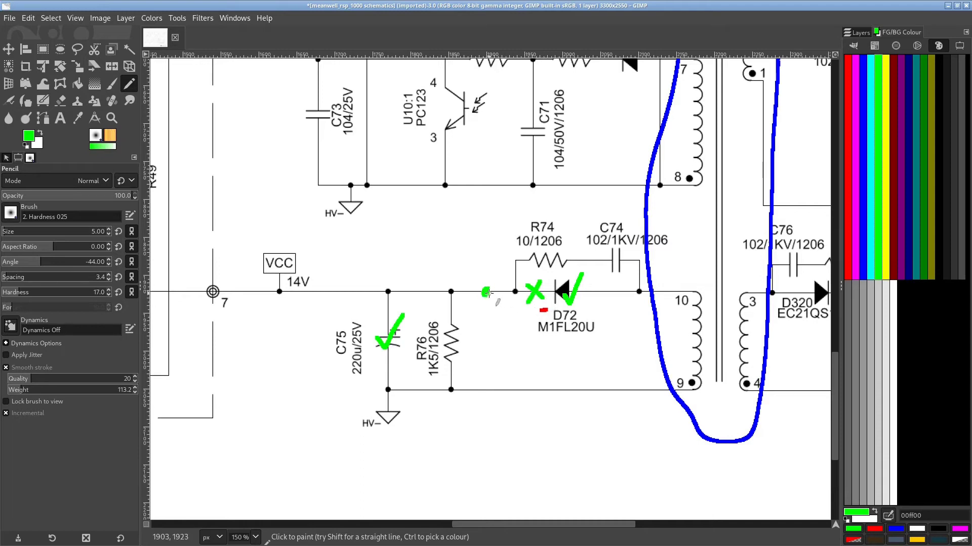
mouse_move(487, 391)
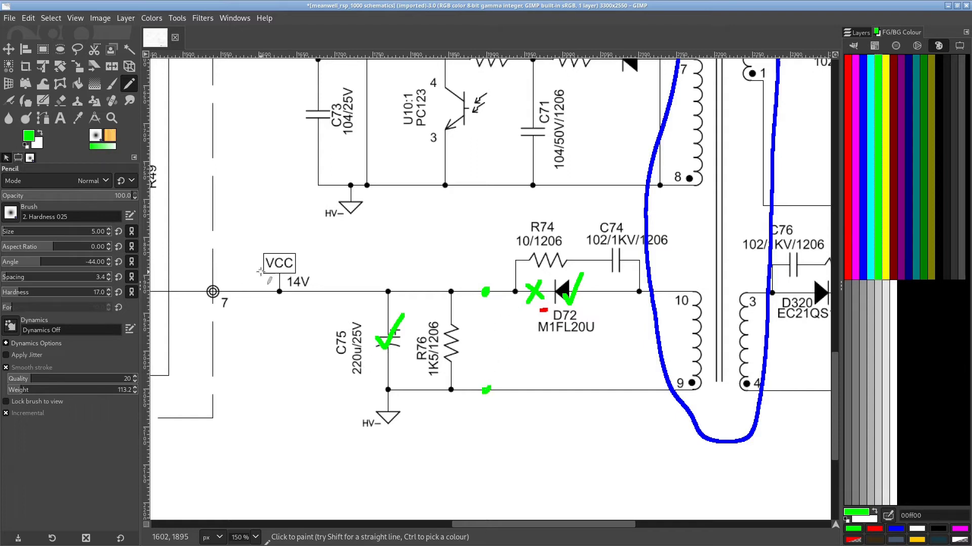
mouse_move(260, 254)
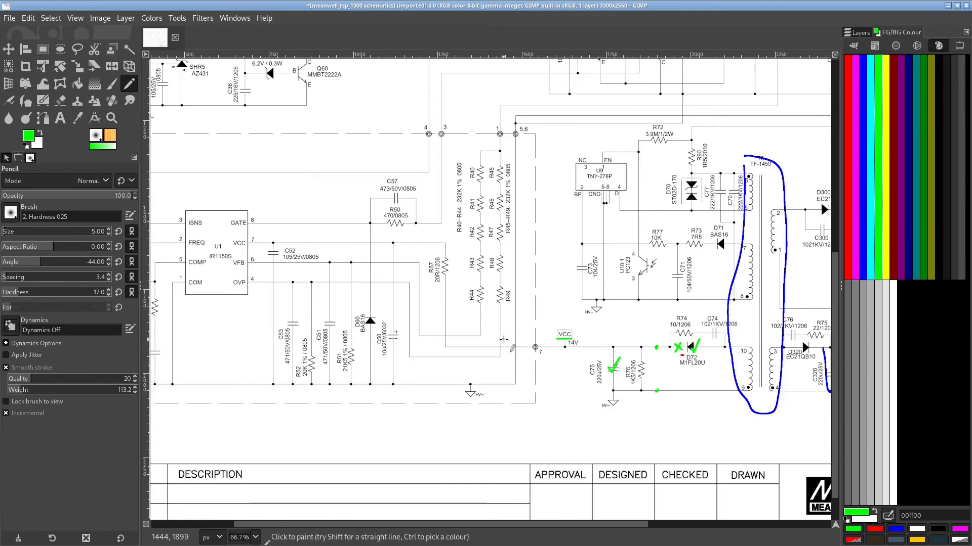
mouse_move(549, 346)
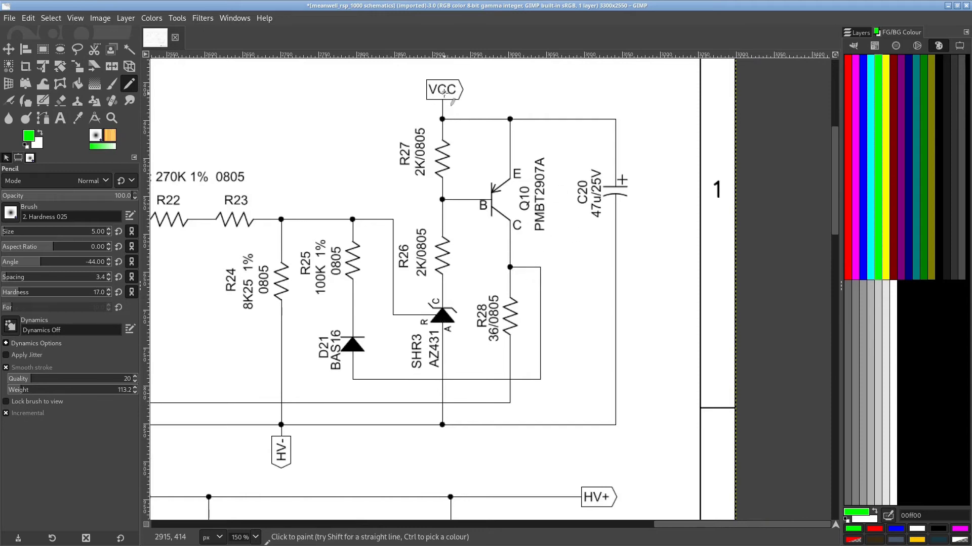
mouse_move(610, 210)
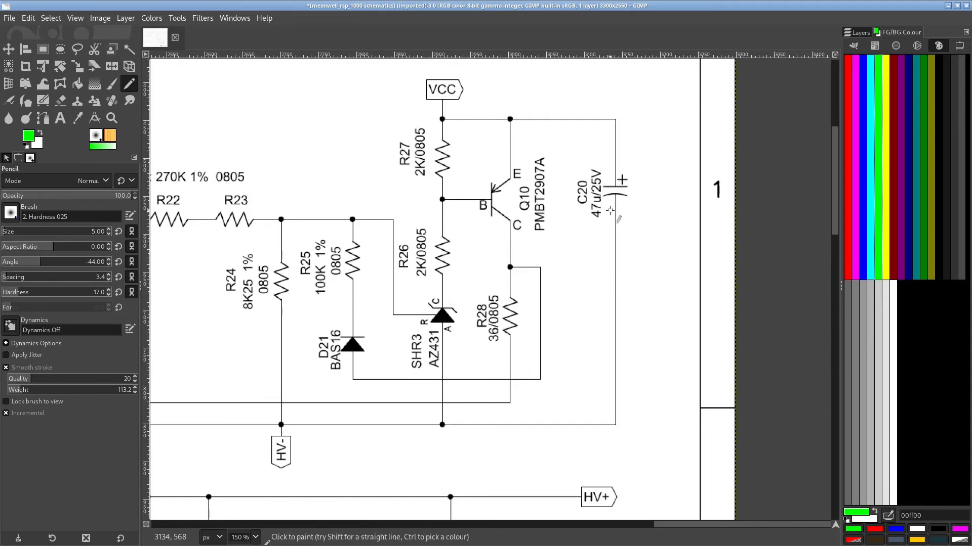
mouse_move(620, 219)
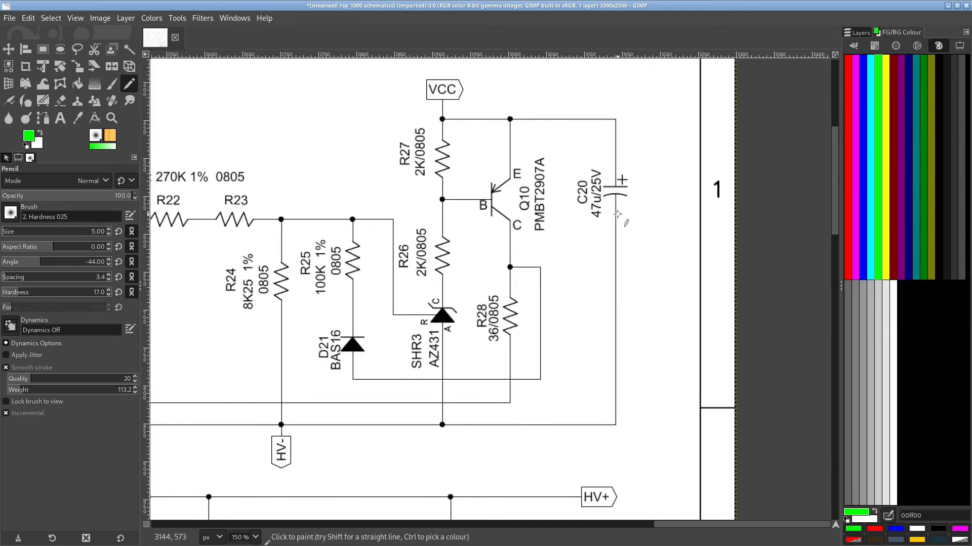
mouse_move(579, 164)
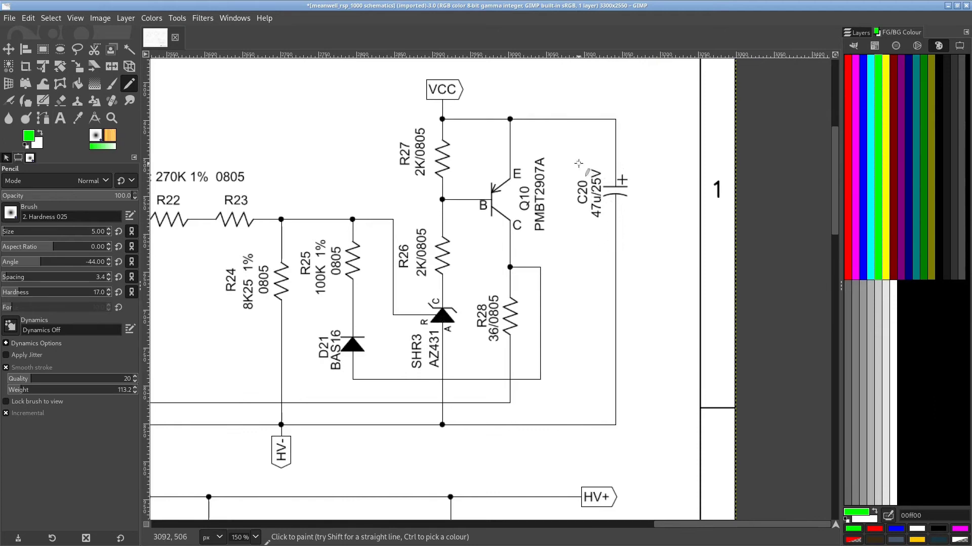